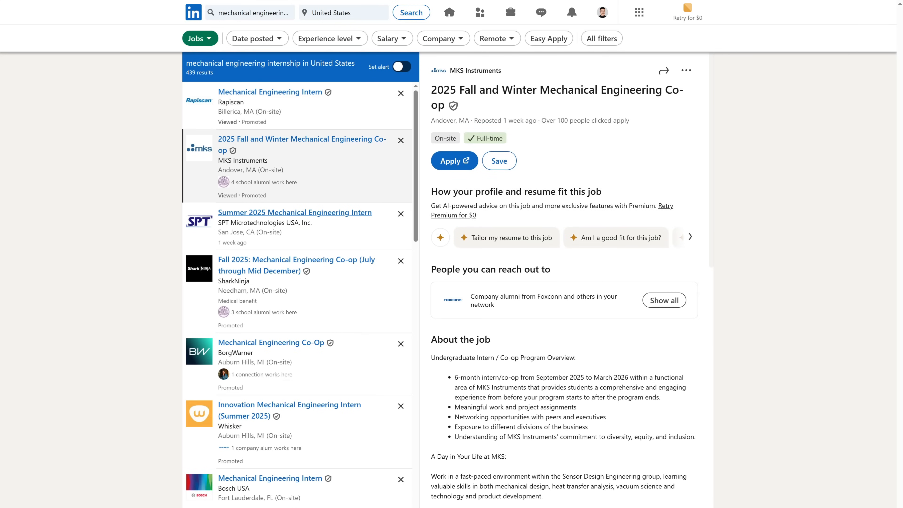
Leave the MKS Instruments posting for Apple's Product Design, Mechanical Engineering and Materials Internships listing
{"action": "left_click", "coordinate": [269, 479]}
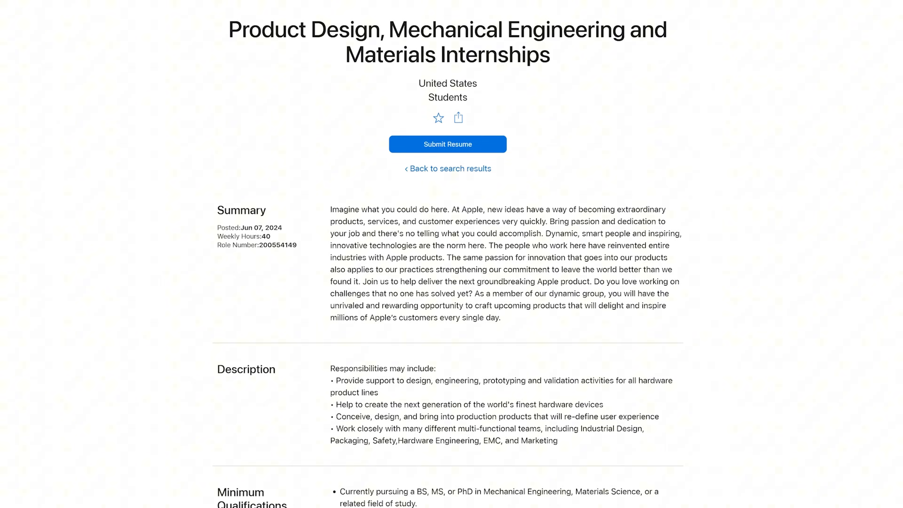
Read through the Apple internship's description and qualifications
{"action": "scroll", "scroll_direction": "down", "scroll_amount": 3}
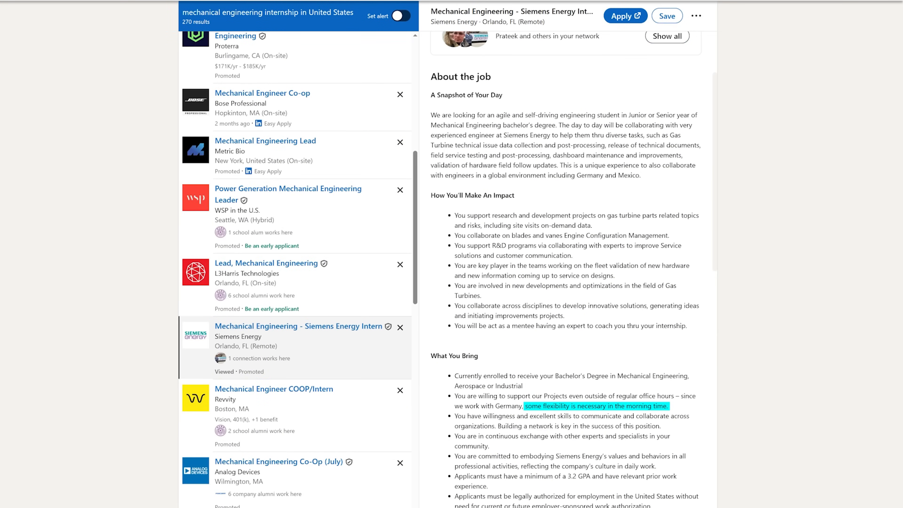
Highlight a requirement in the Siemens Energy 'What You Bring' section
{"action": "double_click", "coordinate": [469, 476]}
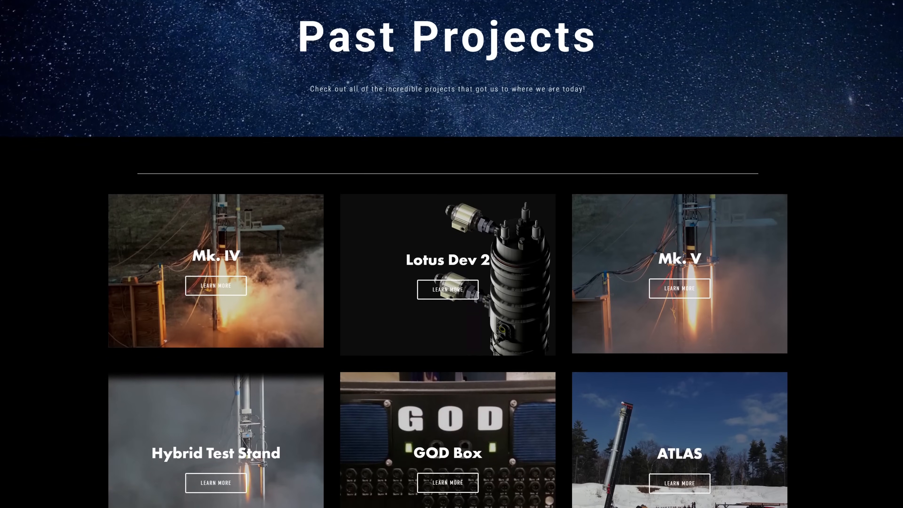
Scroll past the Past Projects grid into the Starscraper page's high-altitude recovery system section
{"action": "scroll", "scroll_direction": "down", "scroll_amount": 3}
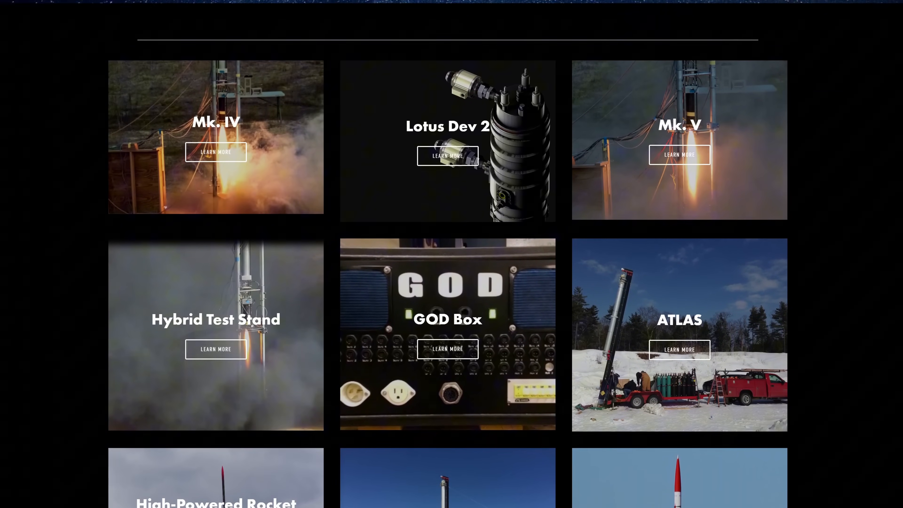
{"action": "scroll", "scroll_direction": "down", "scroll_amount": 3}
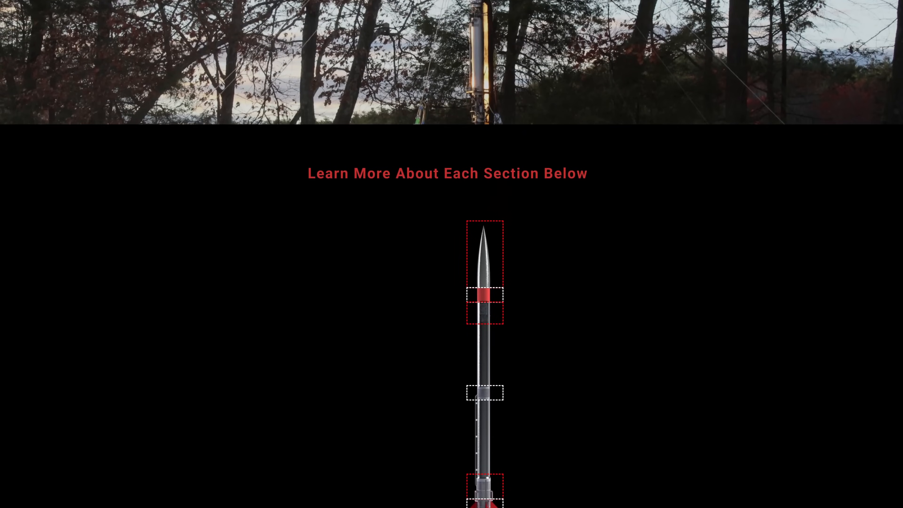
{"action": "scroll", "scroll_direction": "down", "scroll_amount": 3}
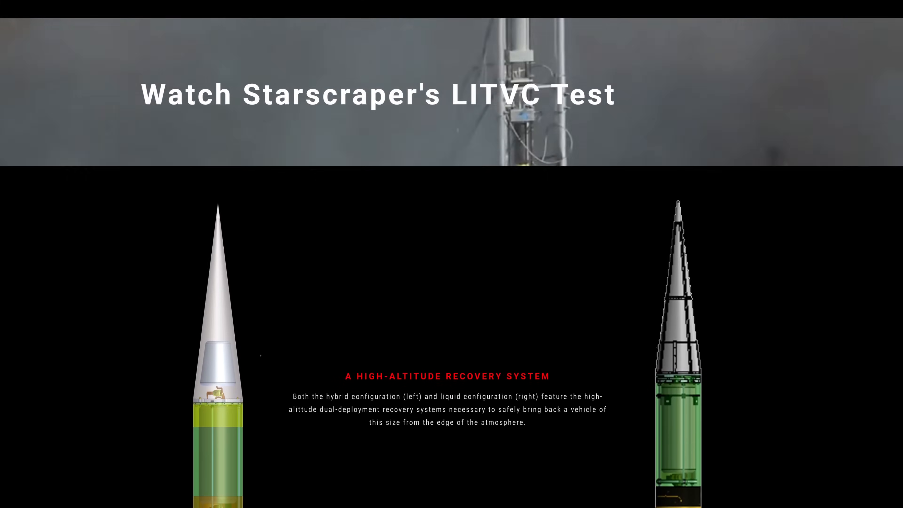
{"action": "scroll", "scroll_direction": "down", "scroll_amount": 3}
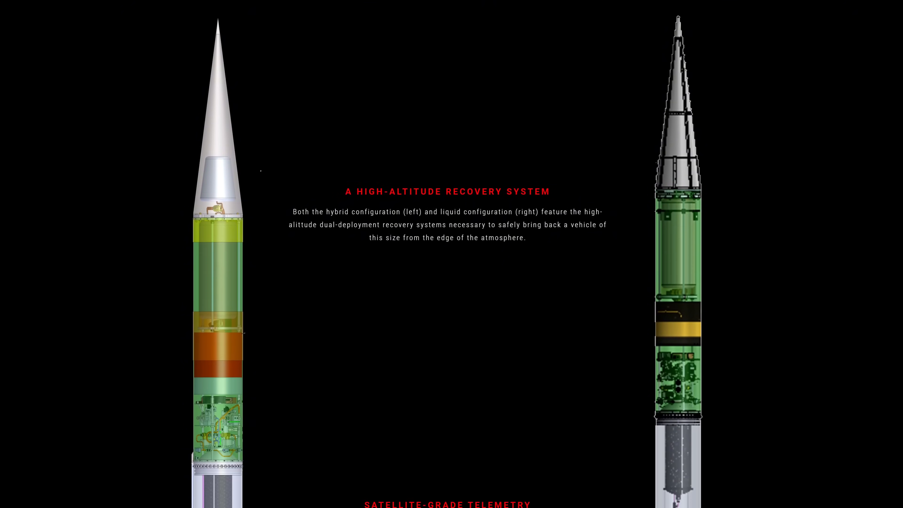